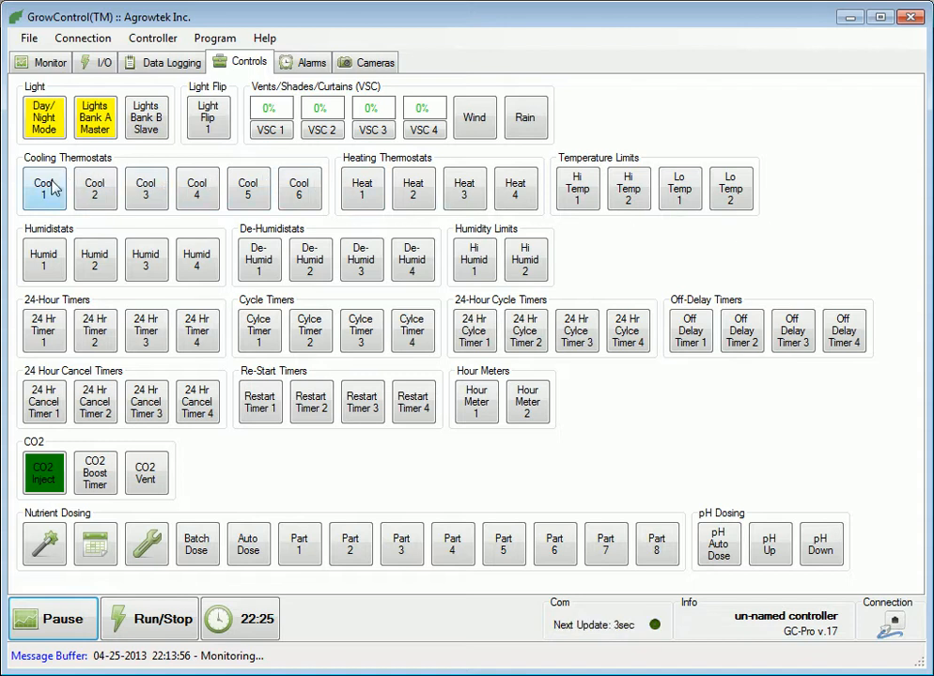
mouse_move(298, 187)
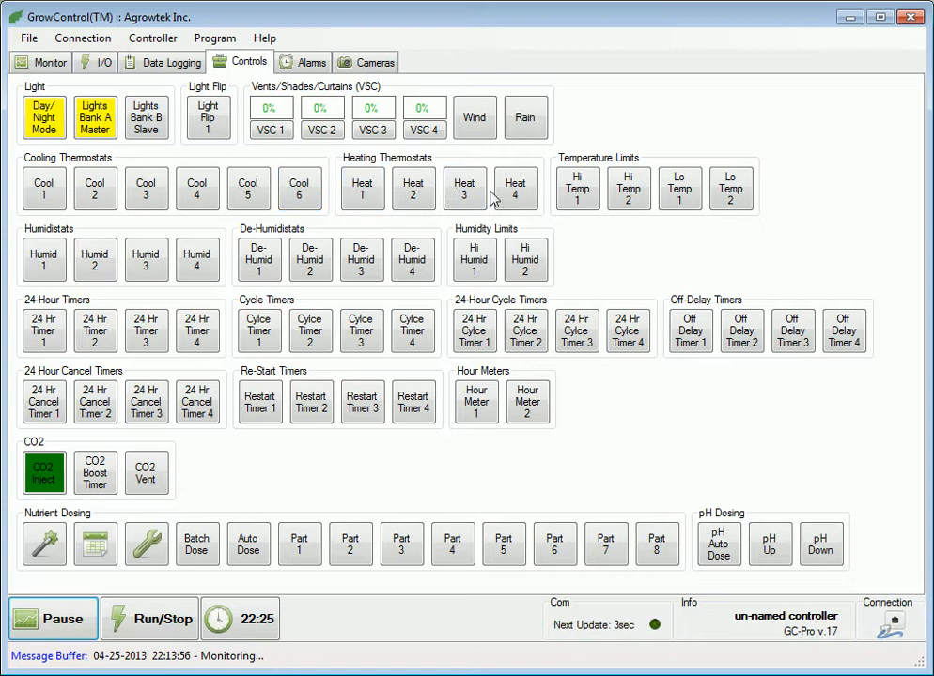
mouse_move(731, 192)
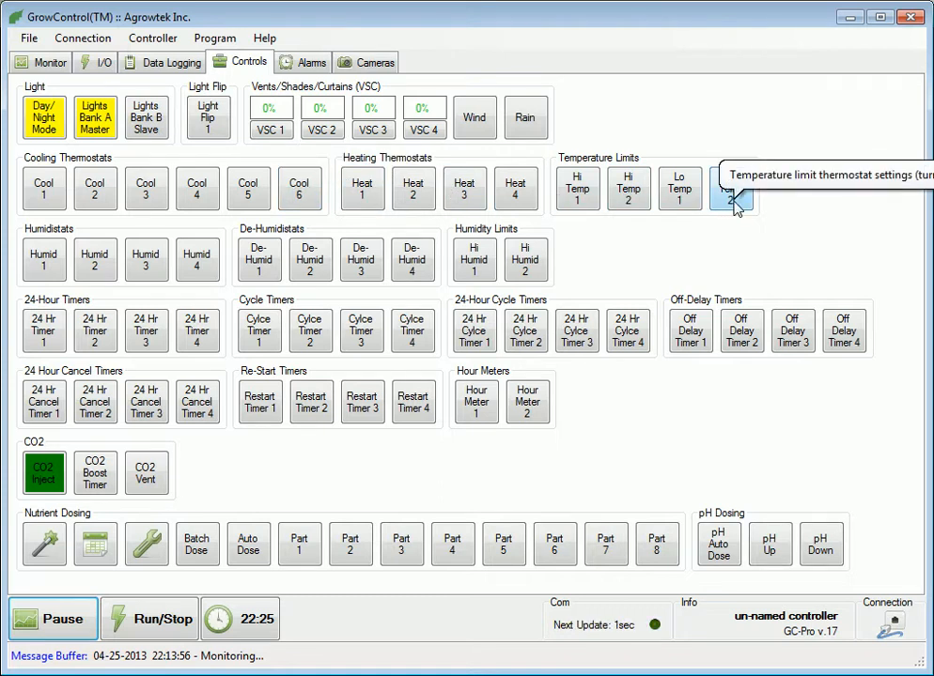
mouse_move(630, 249)
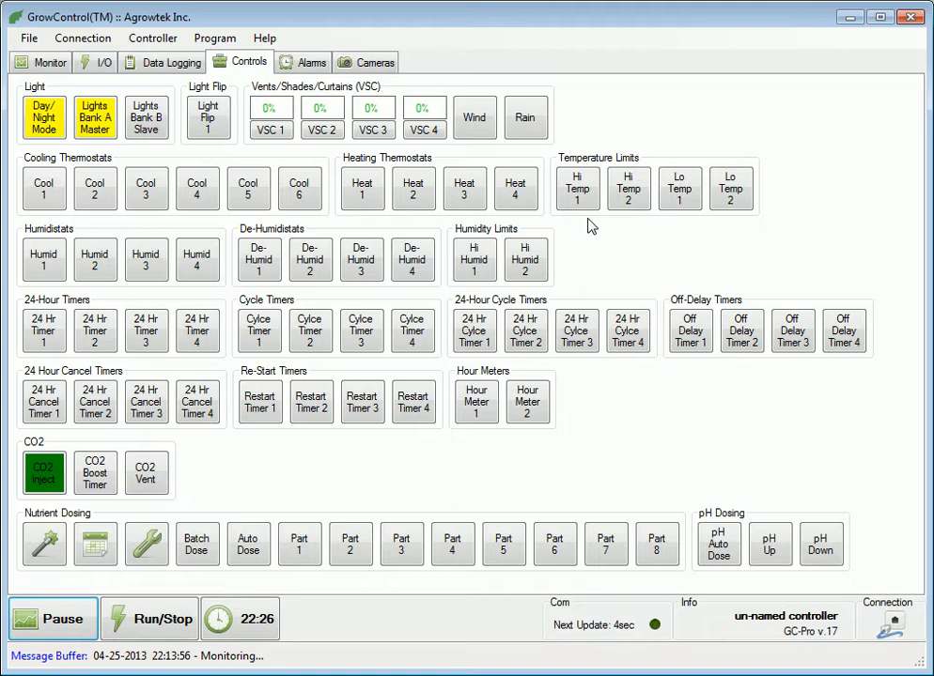
mouse_move(690, 266)
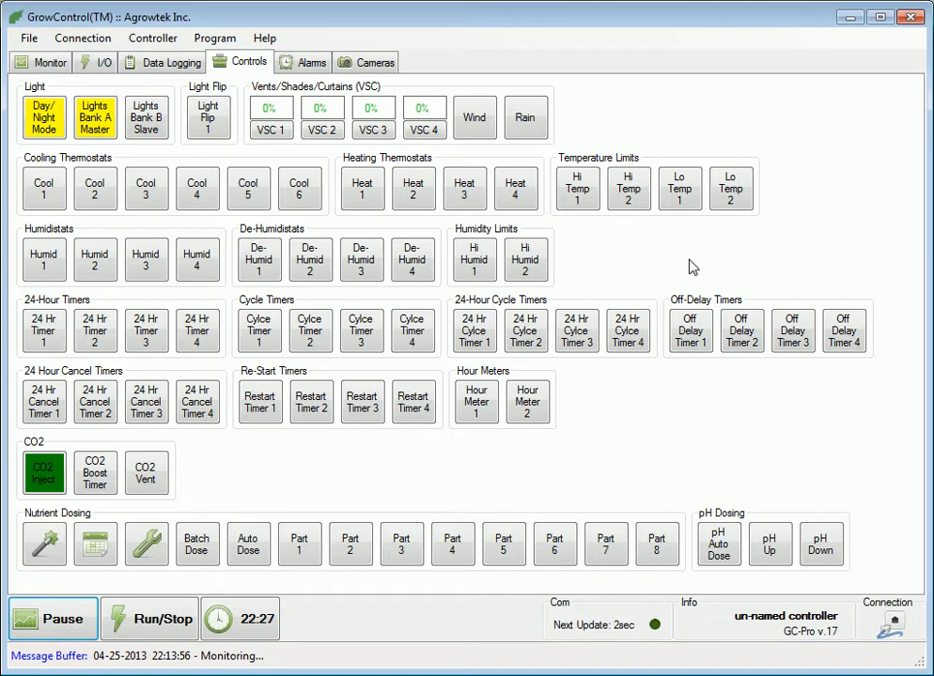
mouse_move(692, 225)
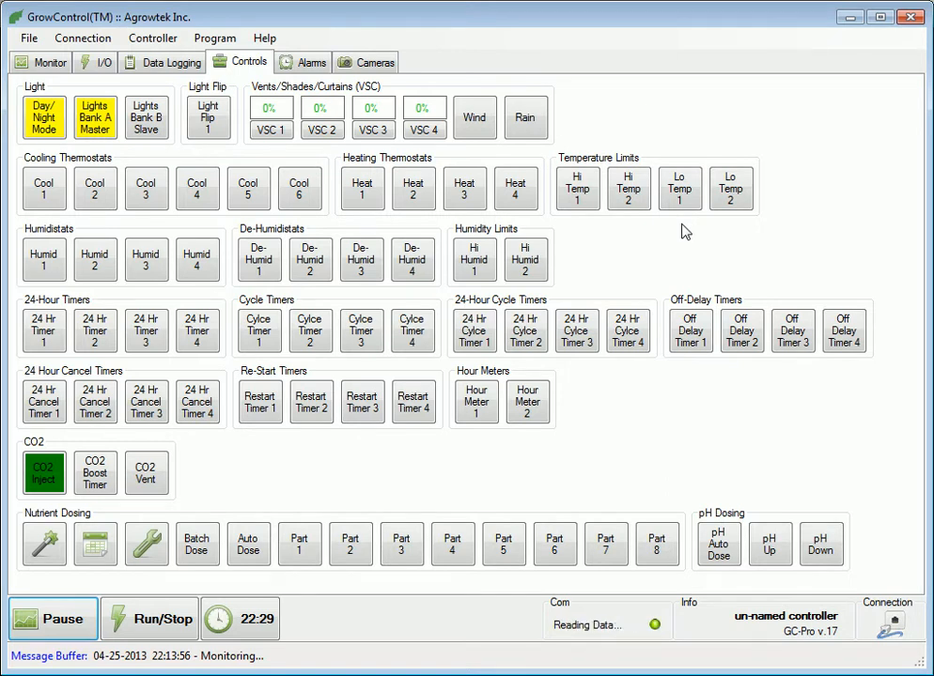
Step: Set Hi Temp 1 to day and night 85, dead-band 5, limiting output 2 CO2 by air temperature
left_click(577, 188)
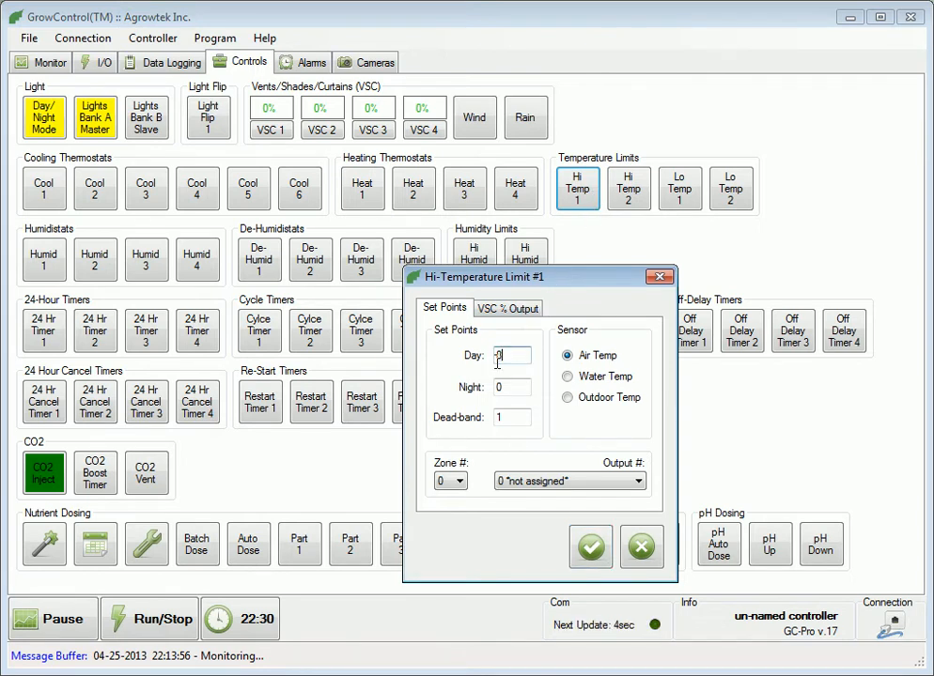
type("8")
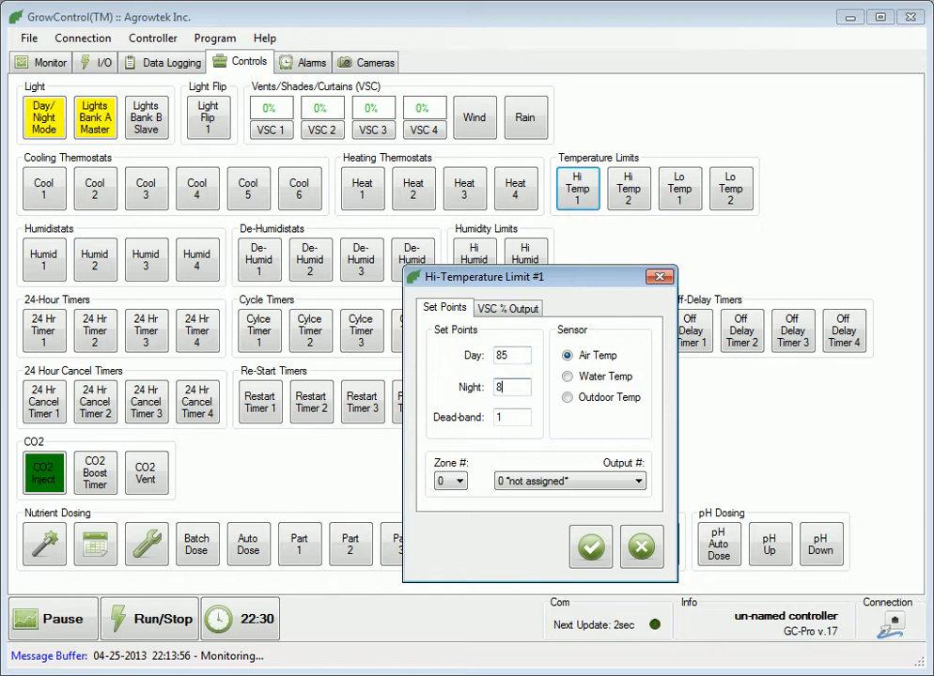
type("5")
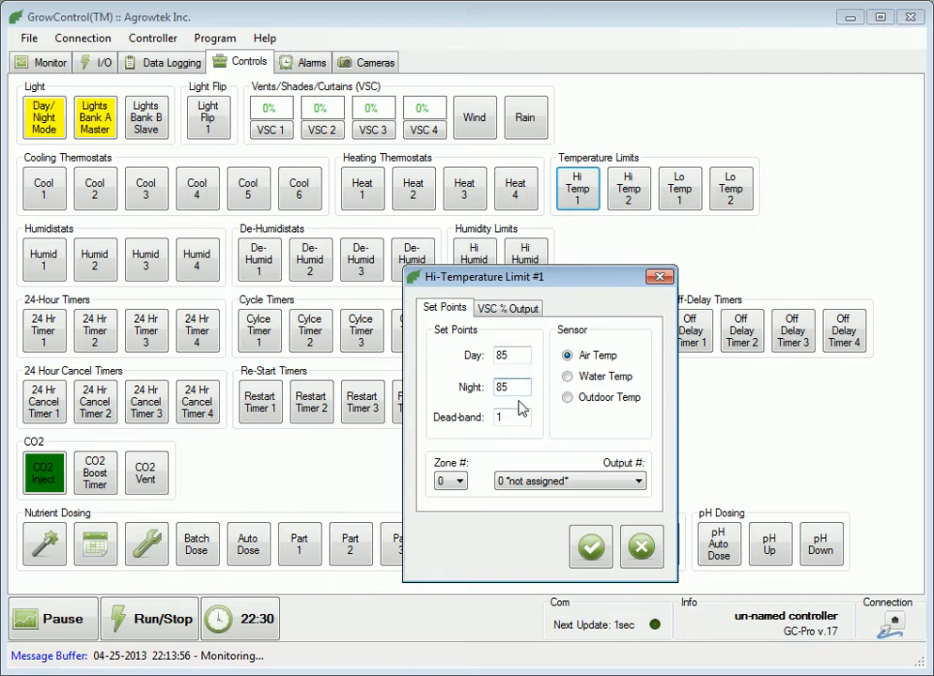
left_click(512, 417)
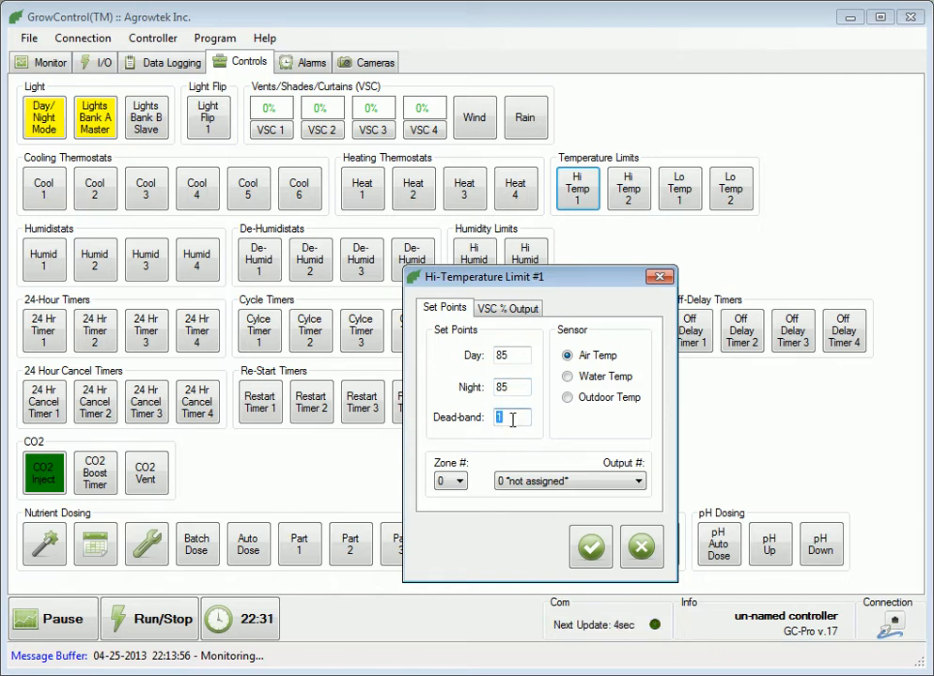
type("5")
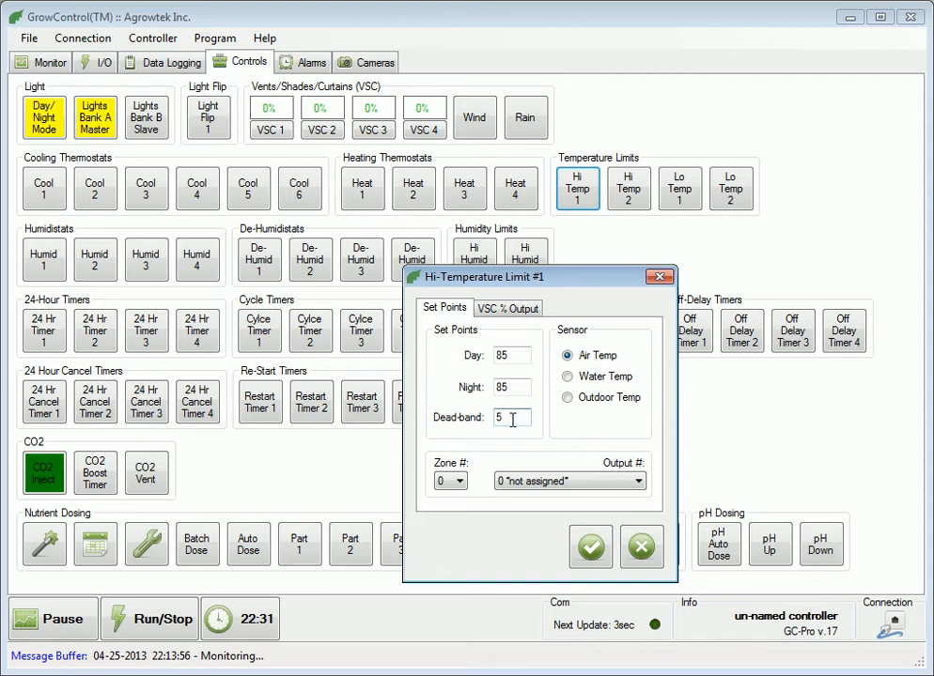
left_click(639, 481)
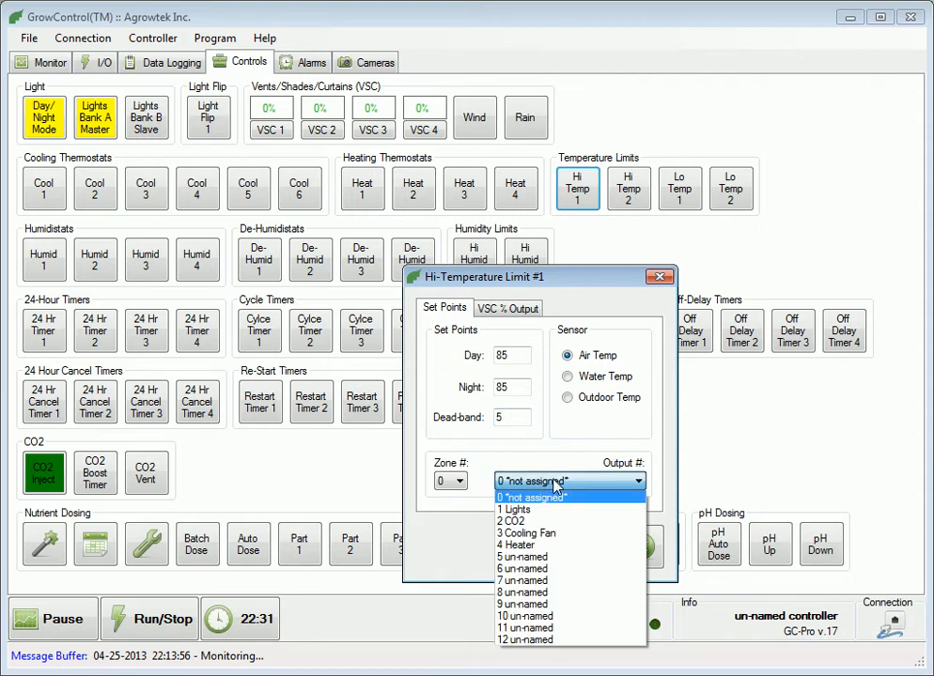
mouse_move(524, 522)
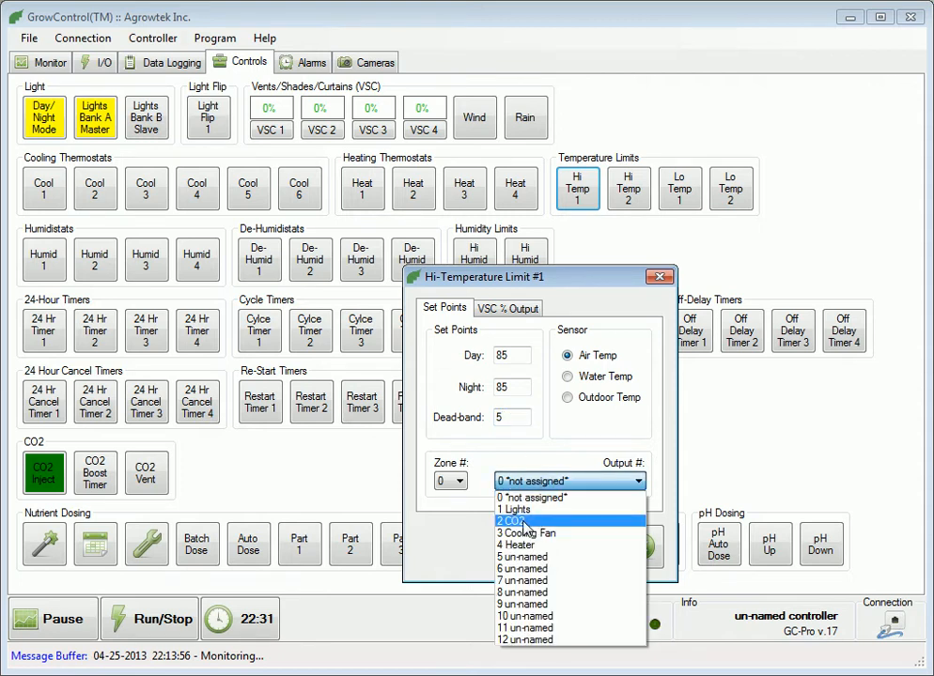
left_click(523, 522)
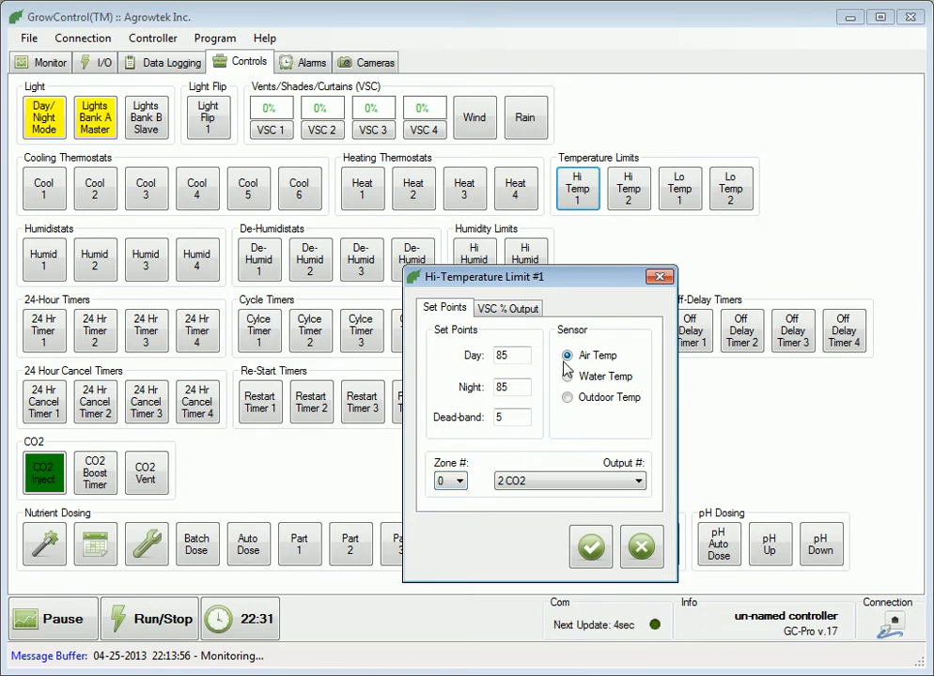
left_click(512, 355)
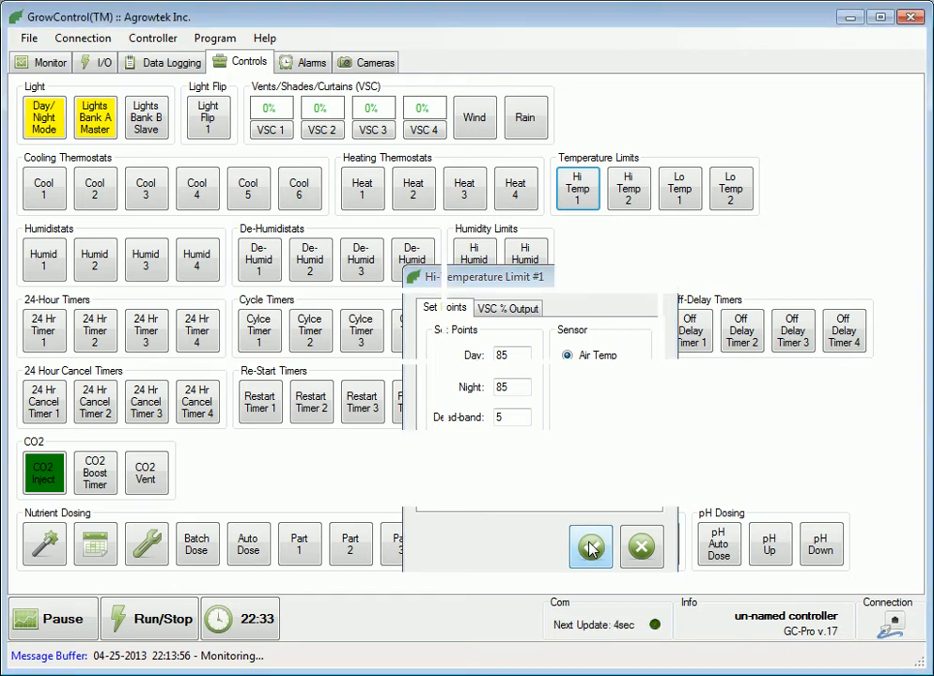
Step: Apply the Hi Temp 1 settings and bring up the Lo Temp 1 dialog
left_click(590, 547)
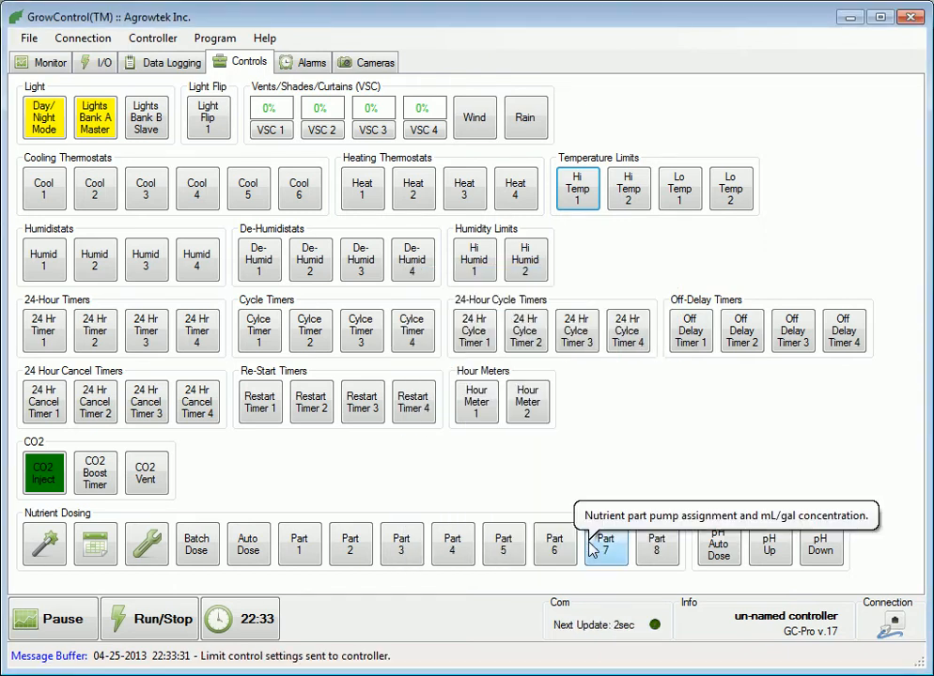
mouse_move(611, 443)
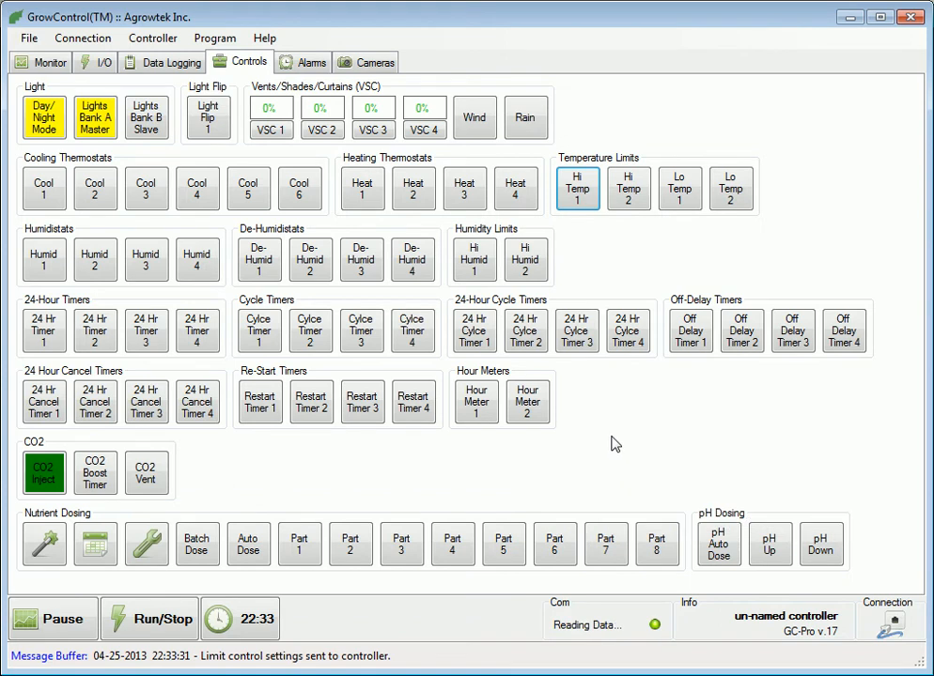
mouse_move(668, 265)
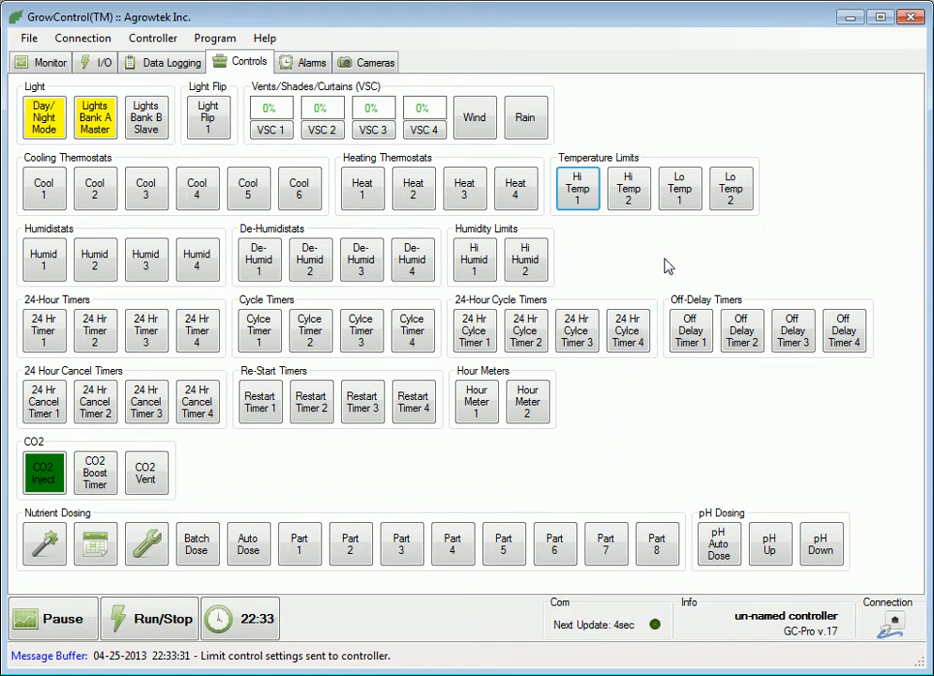
left_click(679, 188)
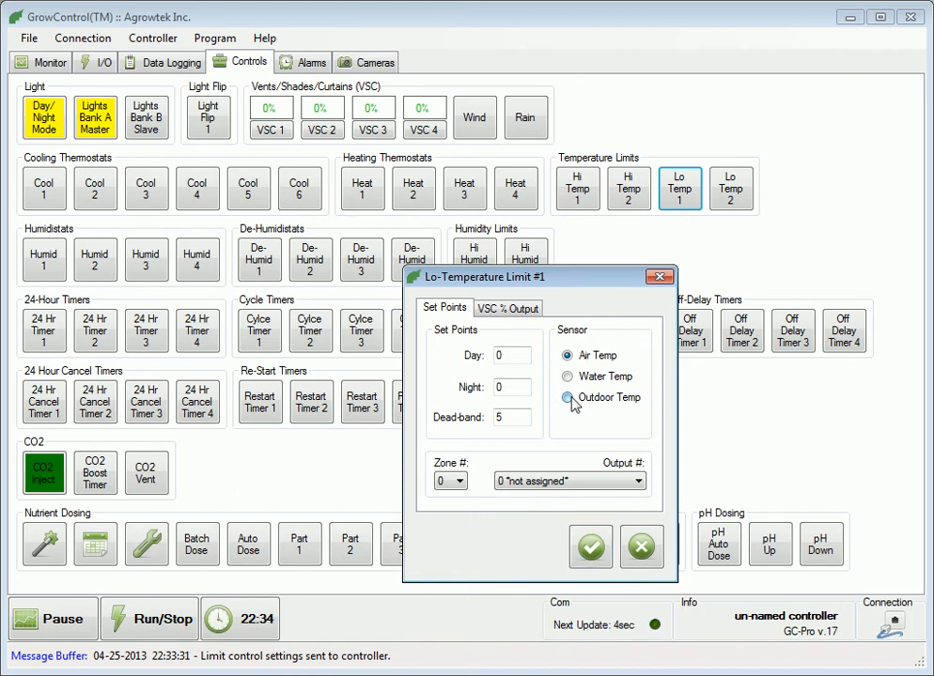
Step: Switch Lo Temp 1 to outdoor temperature with day and night at 42 and dead-band 2
left_click(567, 396)
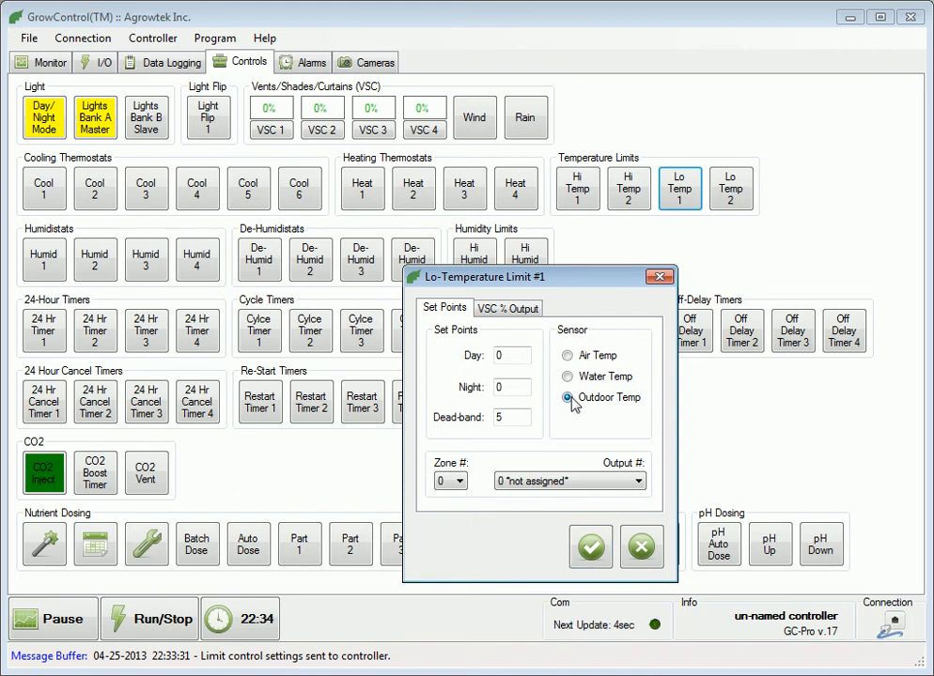
left_click(512, 355)
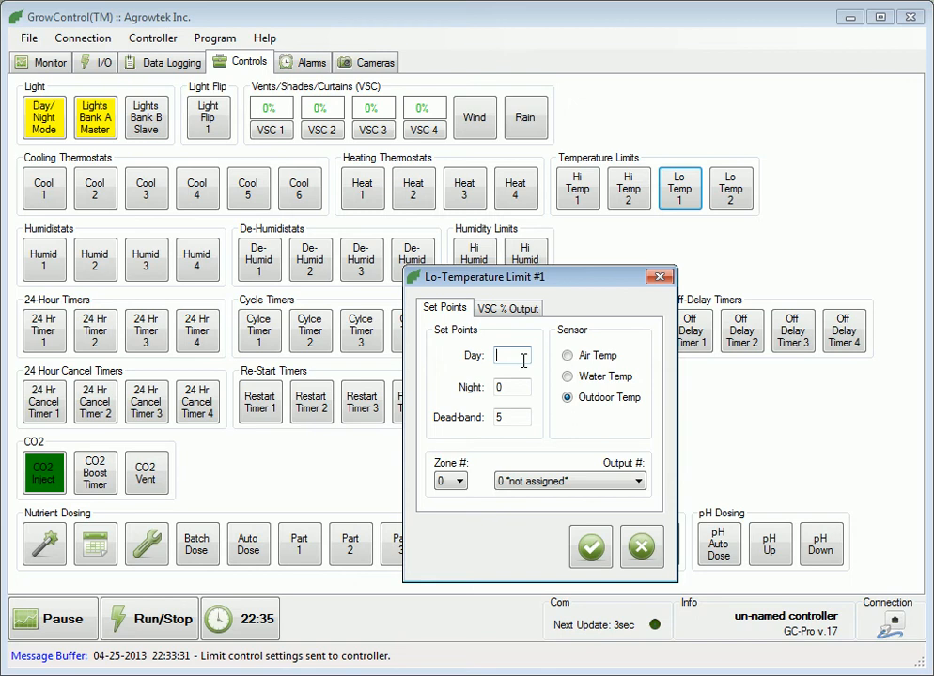
type("42")
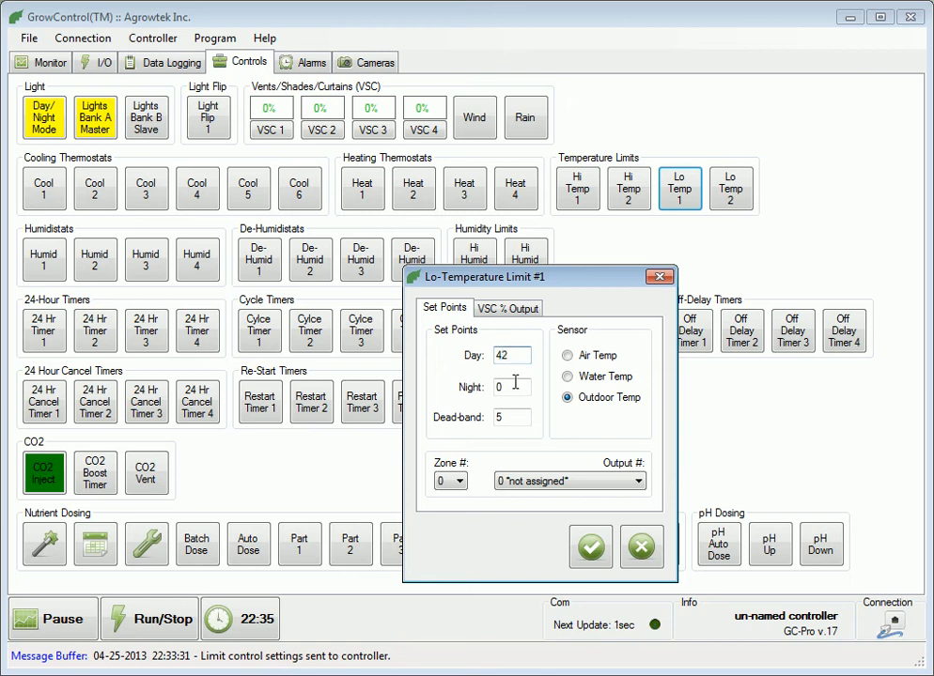
type("4")
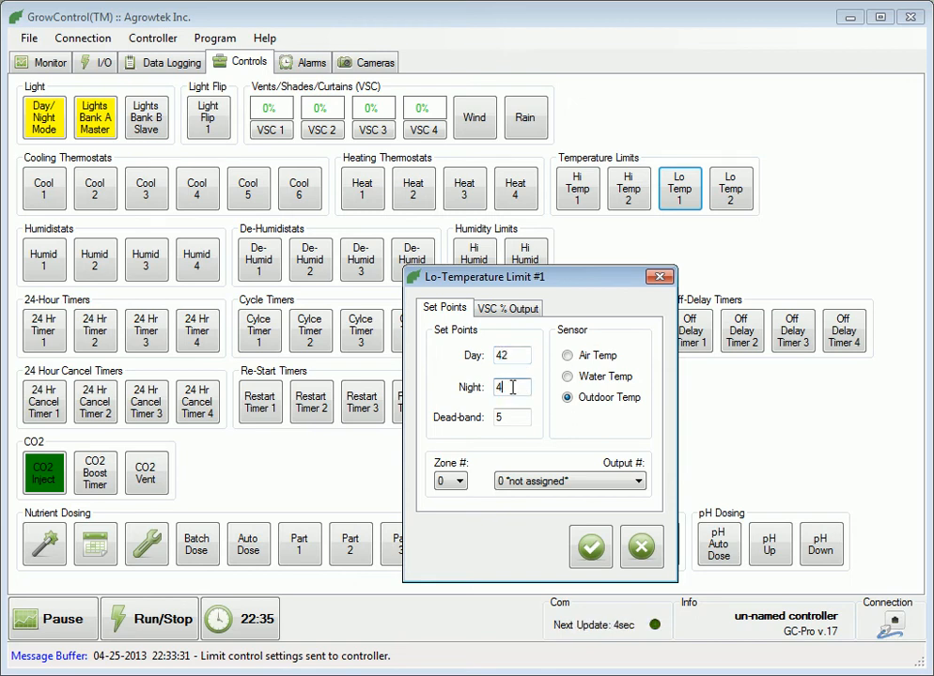
type("2")
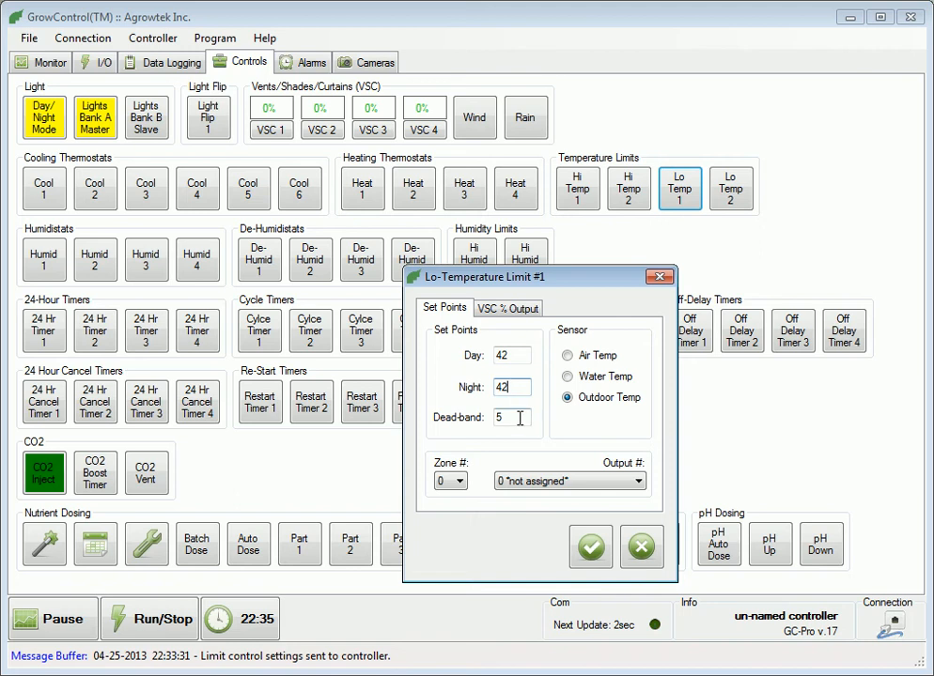
left_click(512, 417)
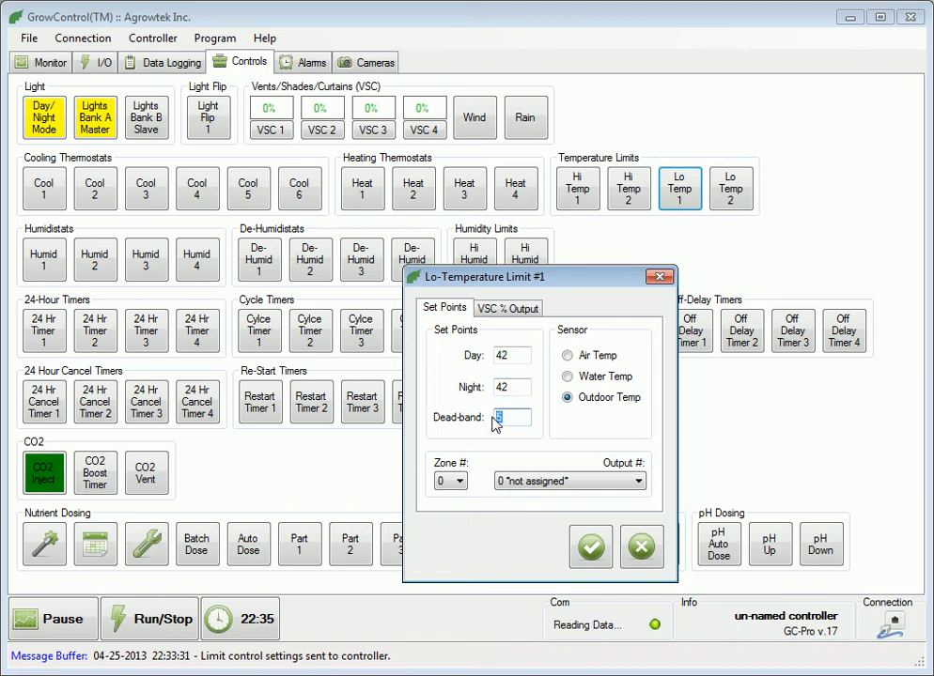
type("2")
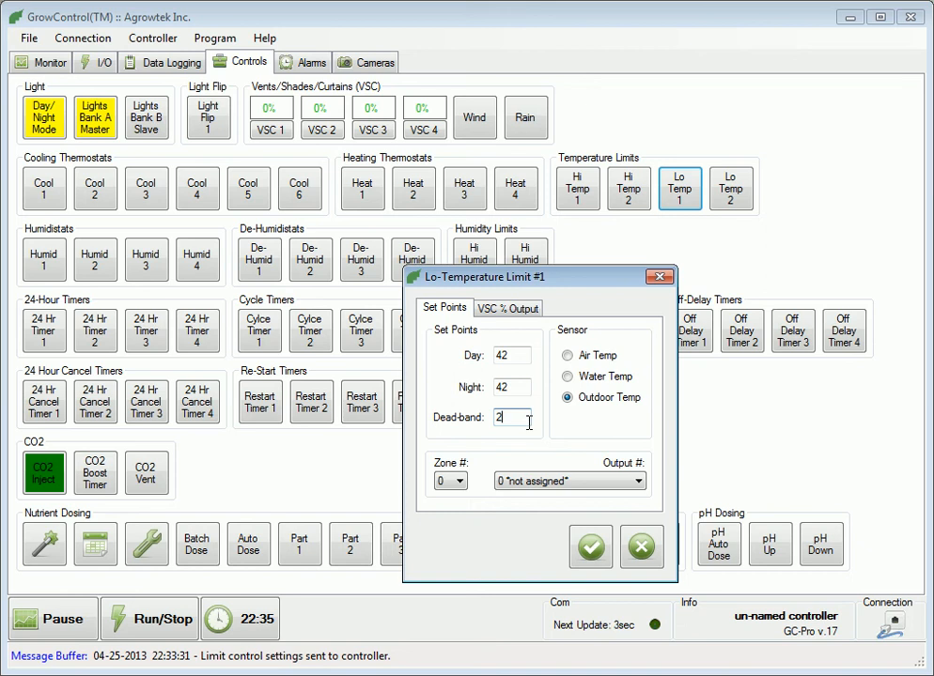
Step: Assign VSC channel 1 at 30% open by day and 6% by night, and apply
left_click(507, 307)
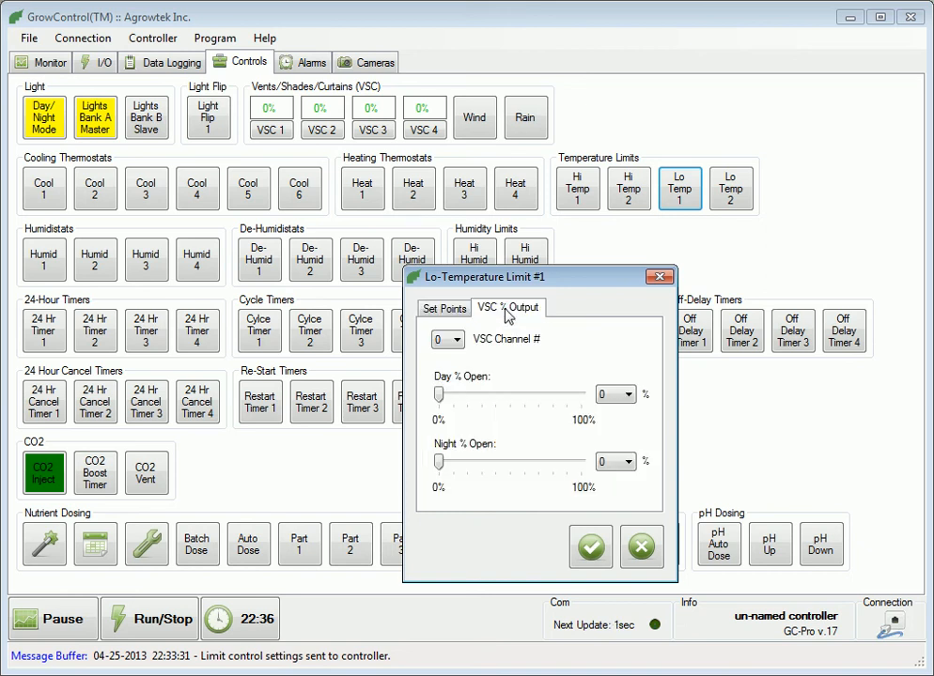
left_click(460, 339)
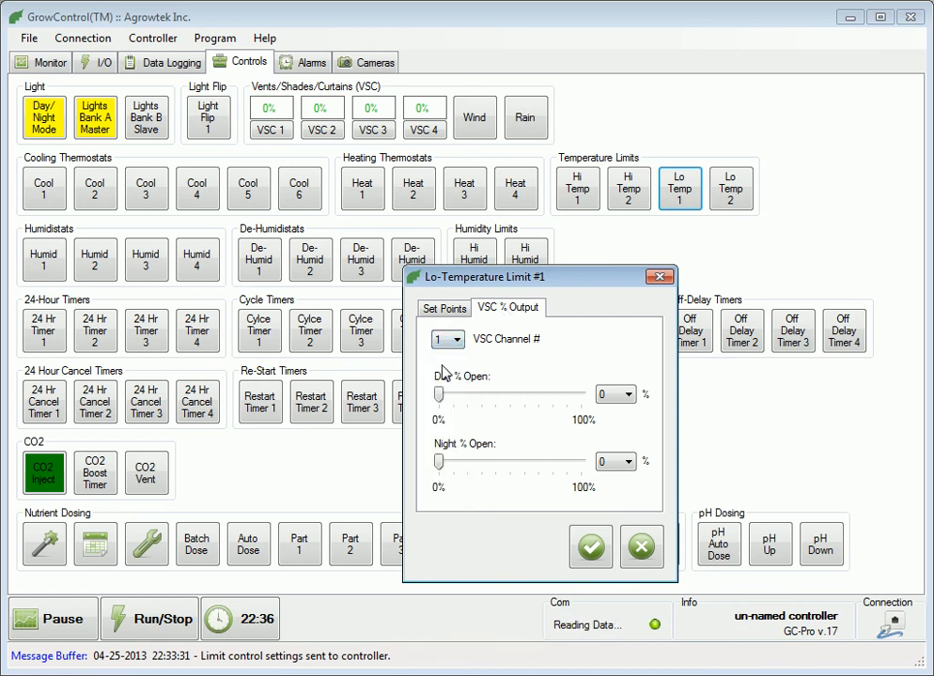
left_click_drag(440, 395, 469, 395)
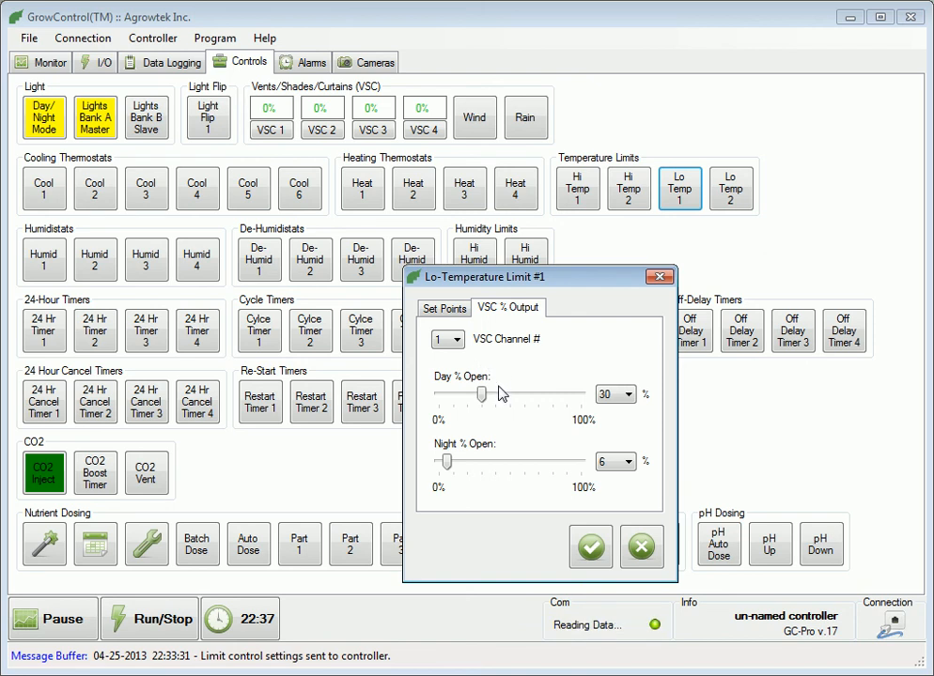
mouse_move(481, 467)
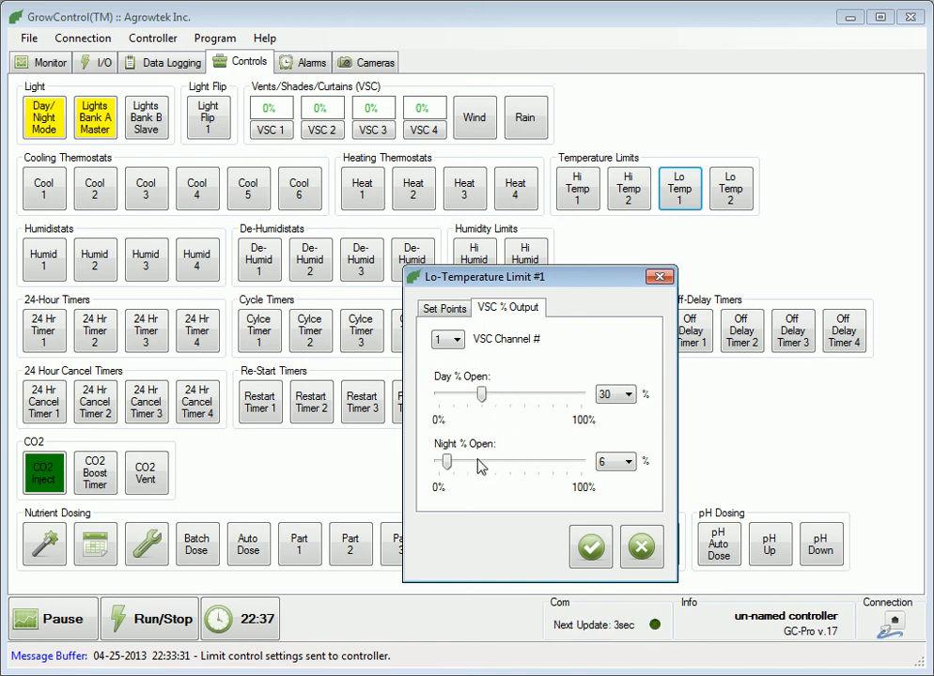
mouse_move(492, 489)
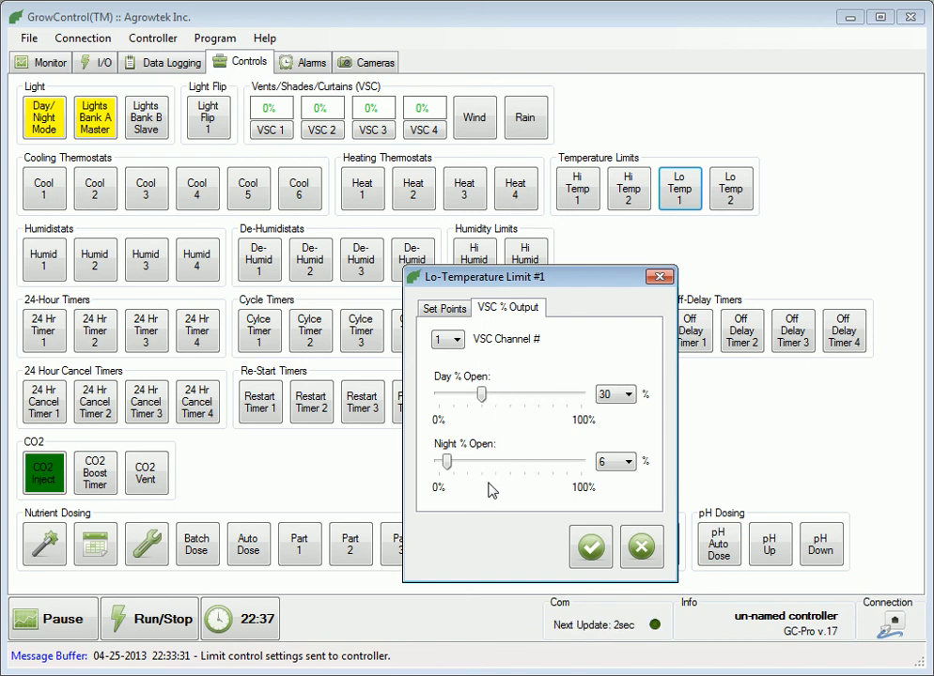
left_click(590, 547)
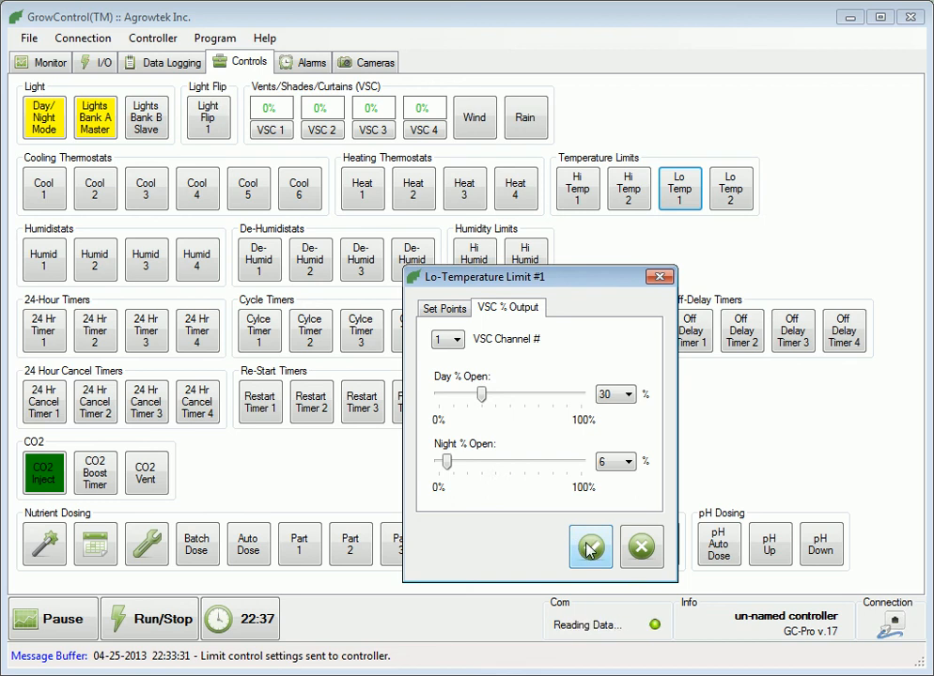